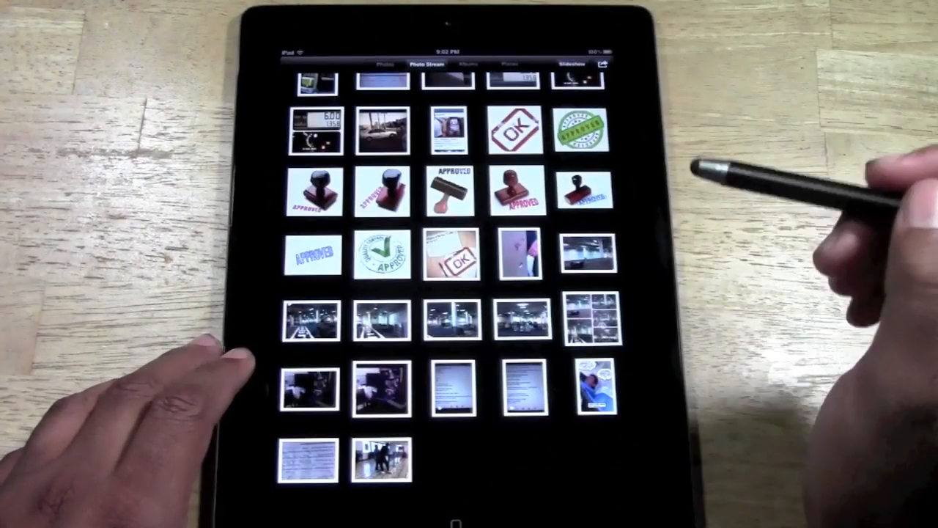
pyautogui.scroll(3)
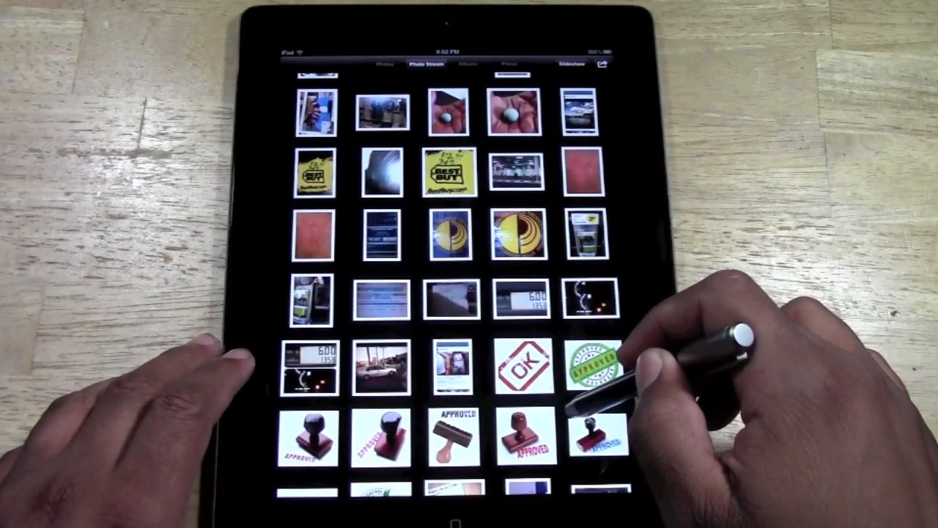